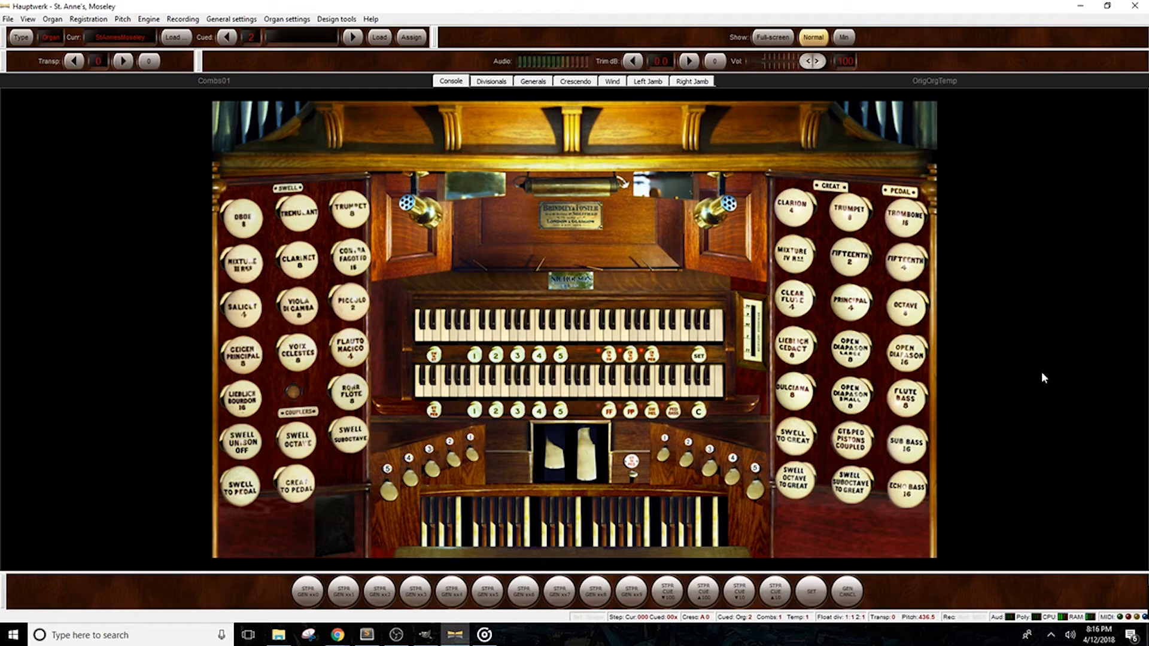
- Reach the Audio Outputs dialog via General settings > Audio outputs
click(231, 20)
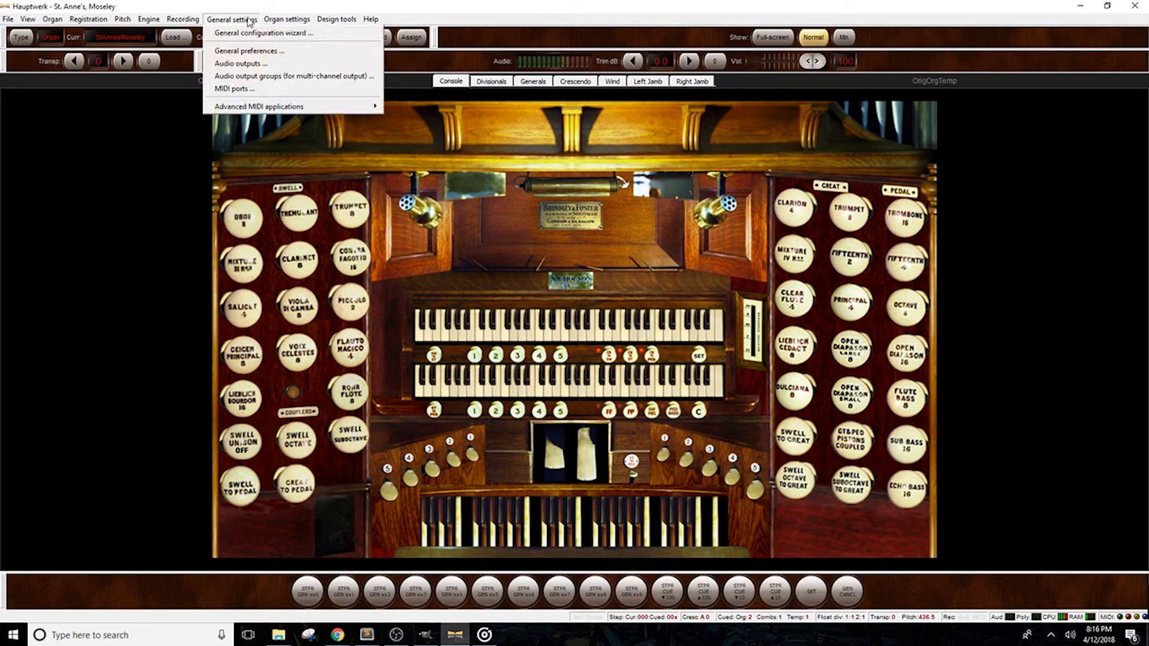
click(247, 51)
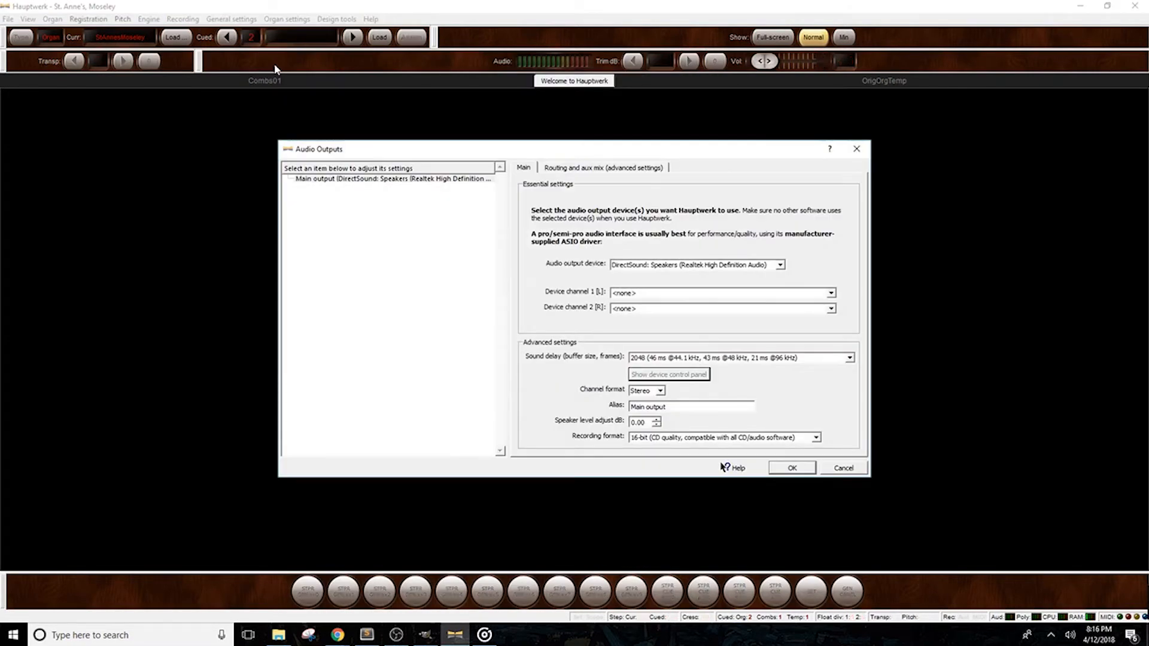
mouse_move(799, 249)
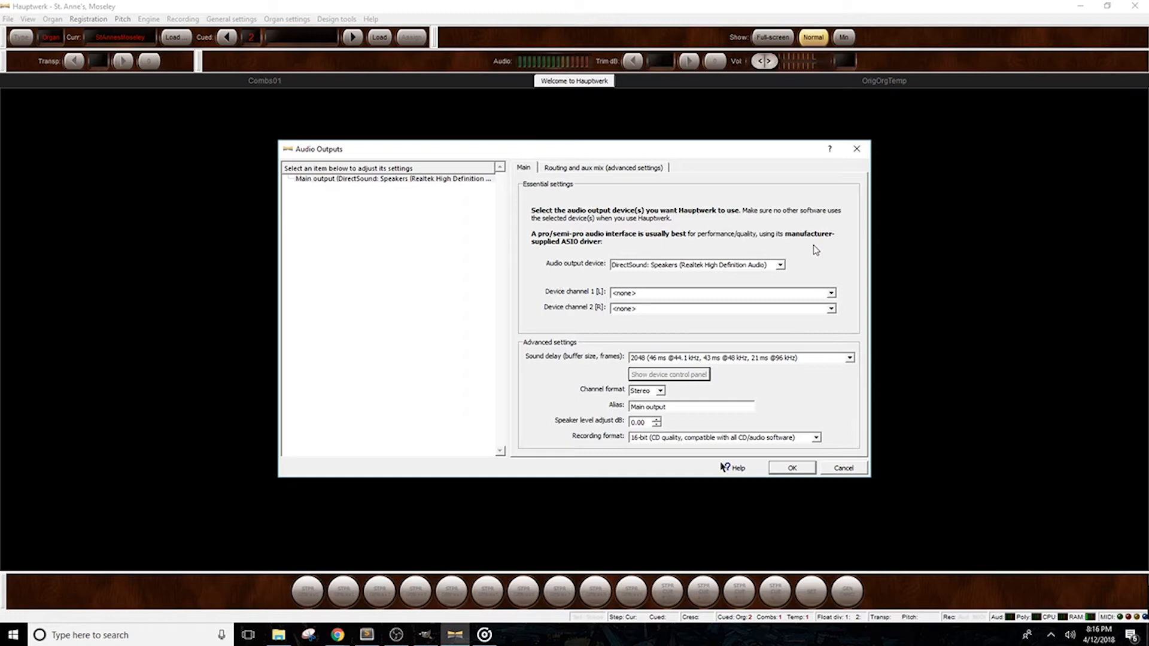
- Select ASIO: Live Player LP-16 USB ASIO x64 as the main output device
click(780, 265)
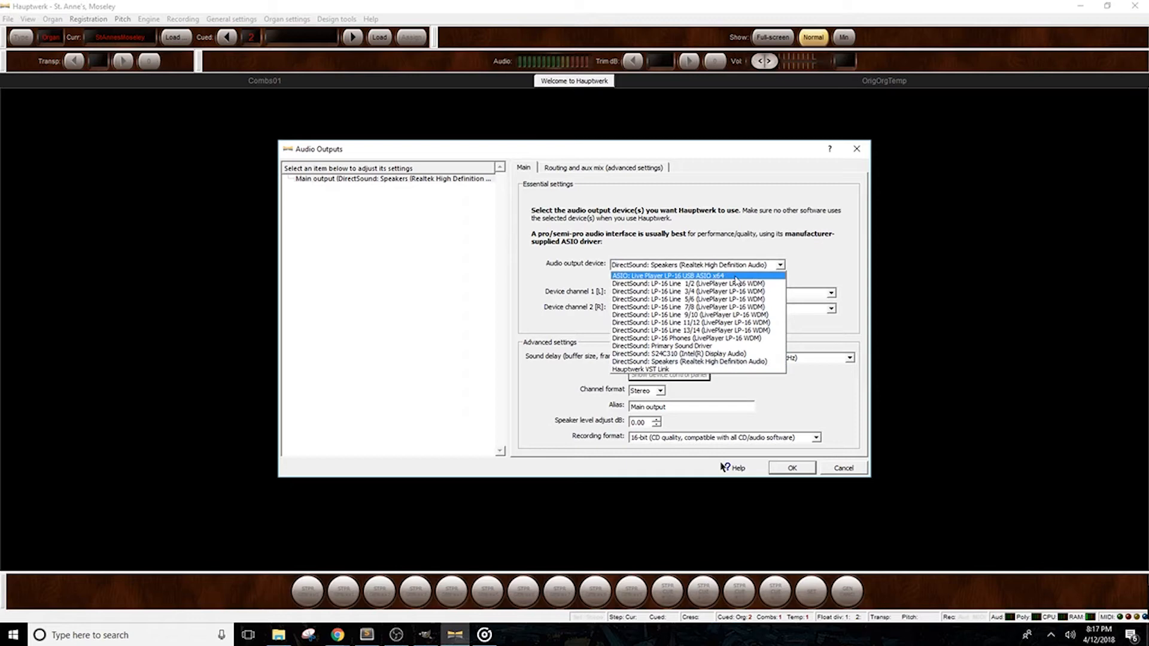
mouse_move(739, 279)
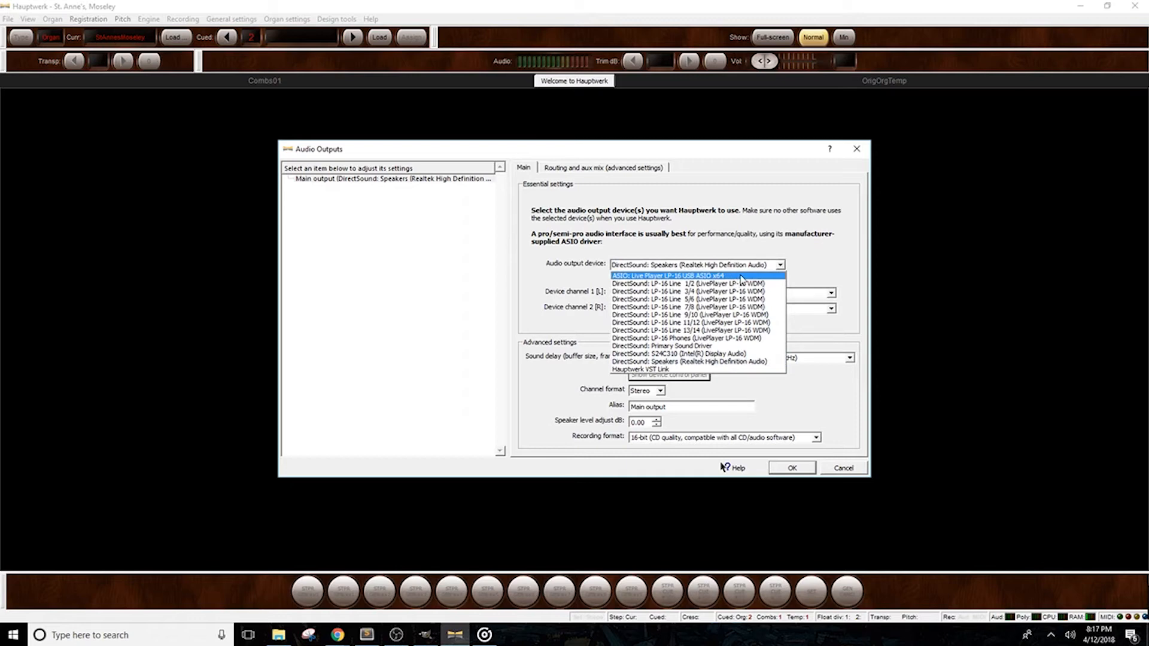
click(668, 276)
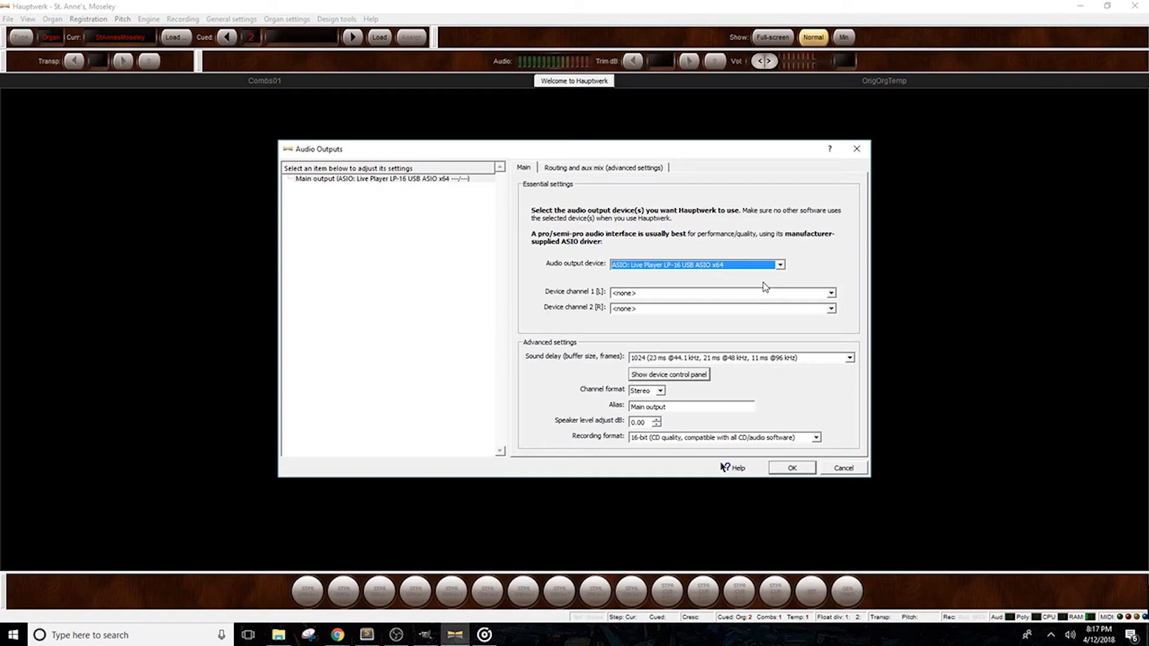
mouse_move(765, 291)
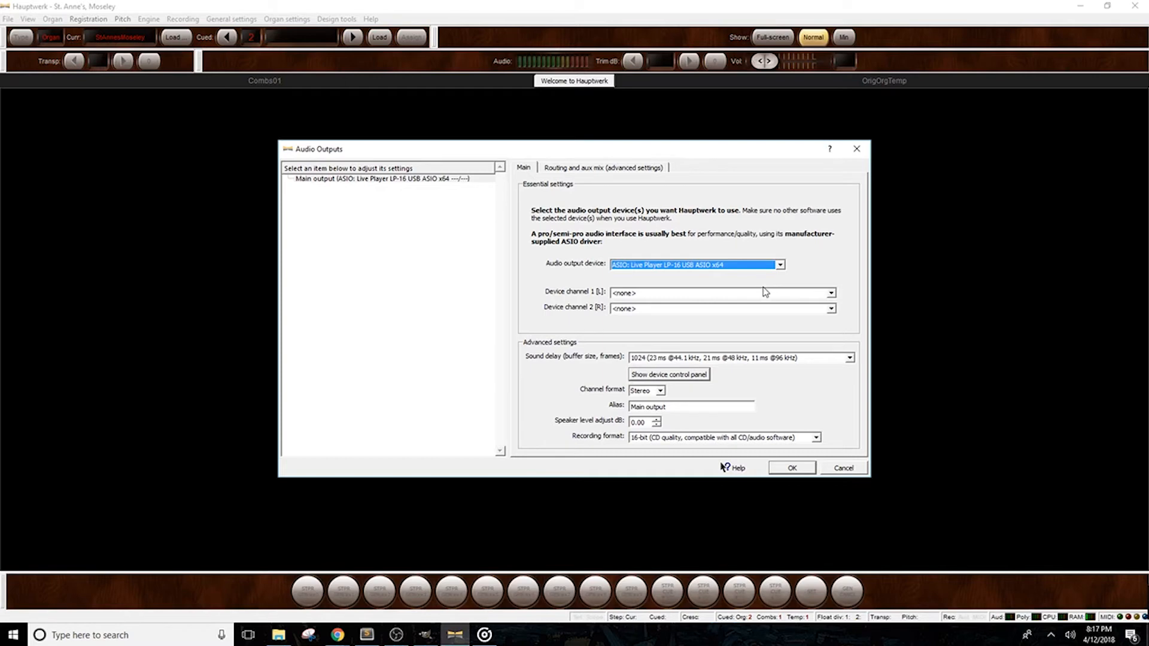
click(831, 294)
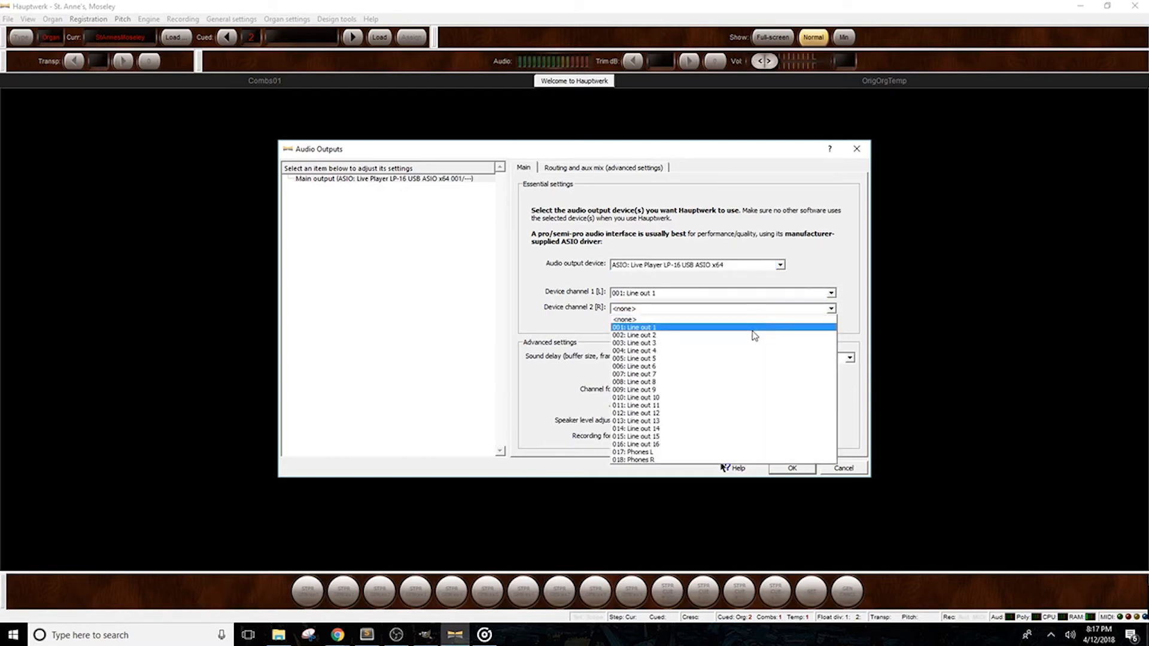
- Map channels to 017: Phones L and 018: Phones R and confirm, restarting the organ
click(633, 335)
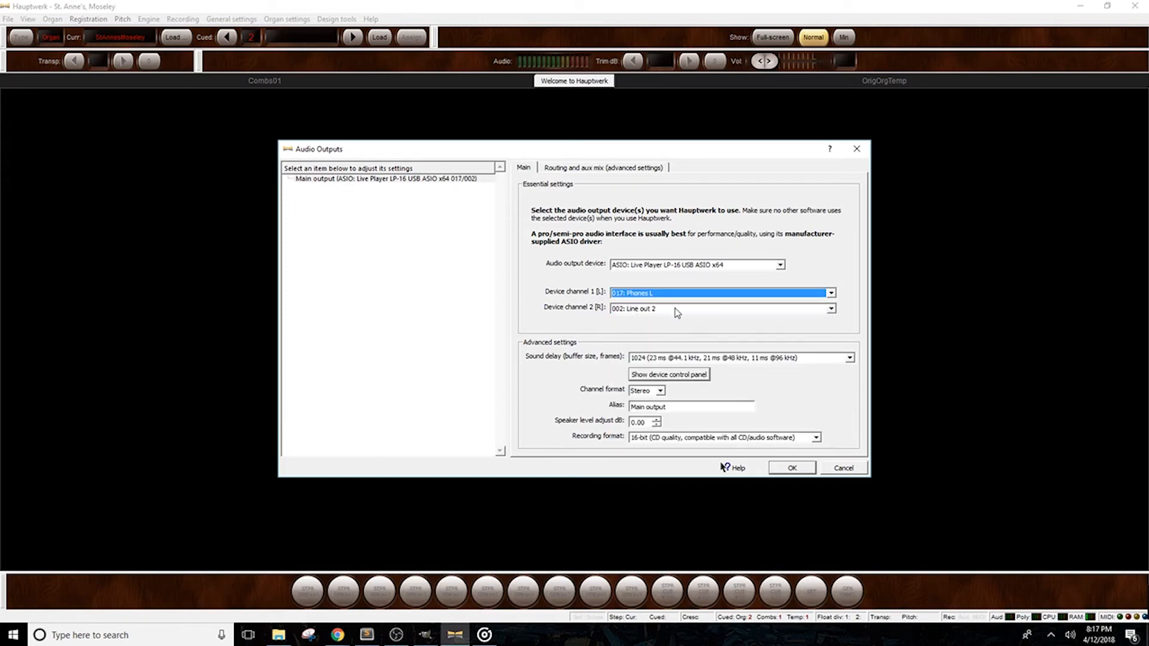
click(718, 308)
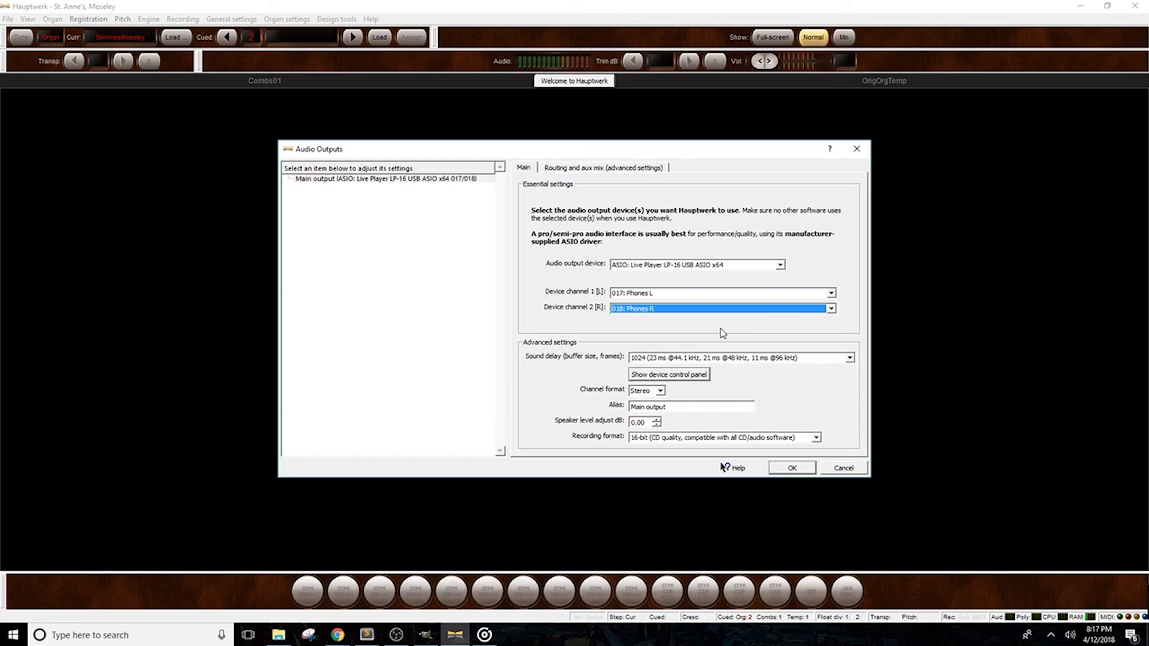
click(790, 468)
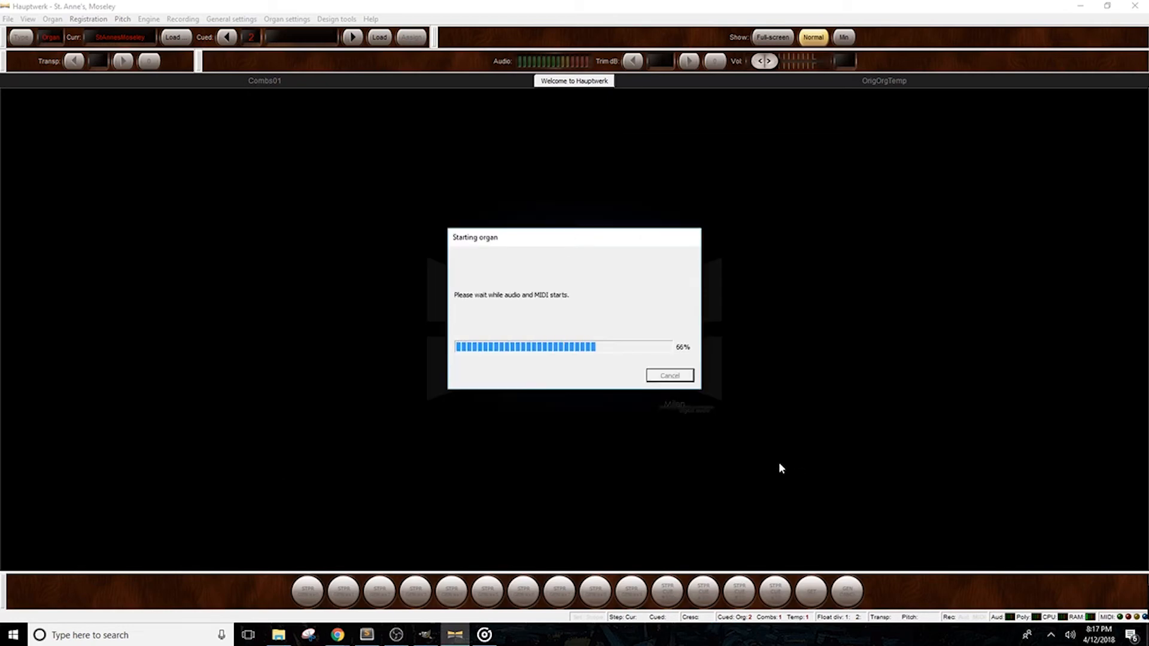